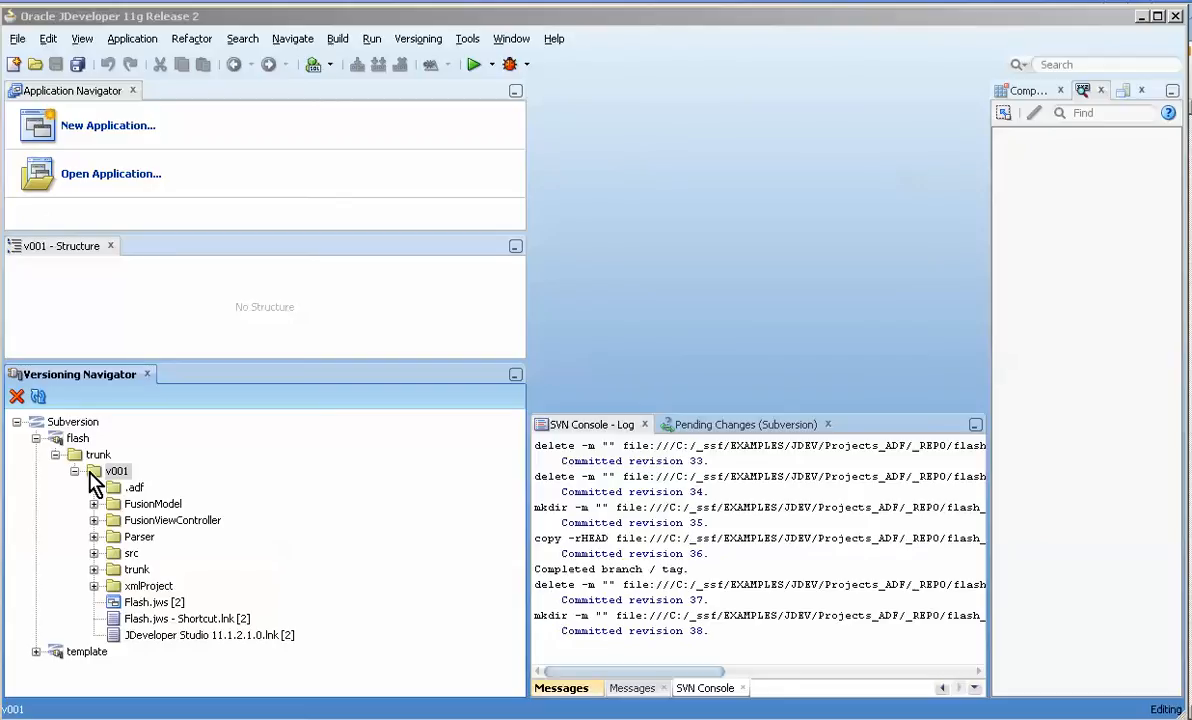
pyautogui.moveTo(76, 476)
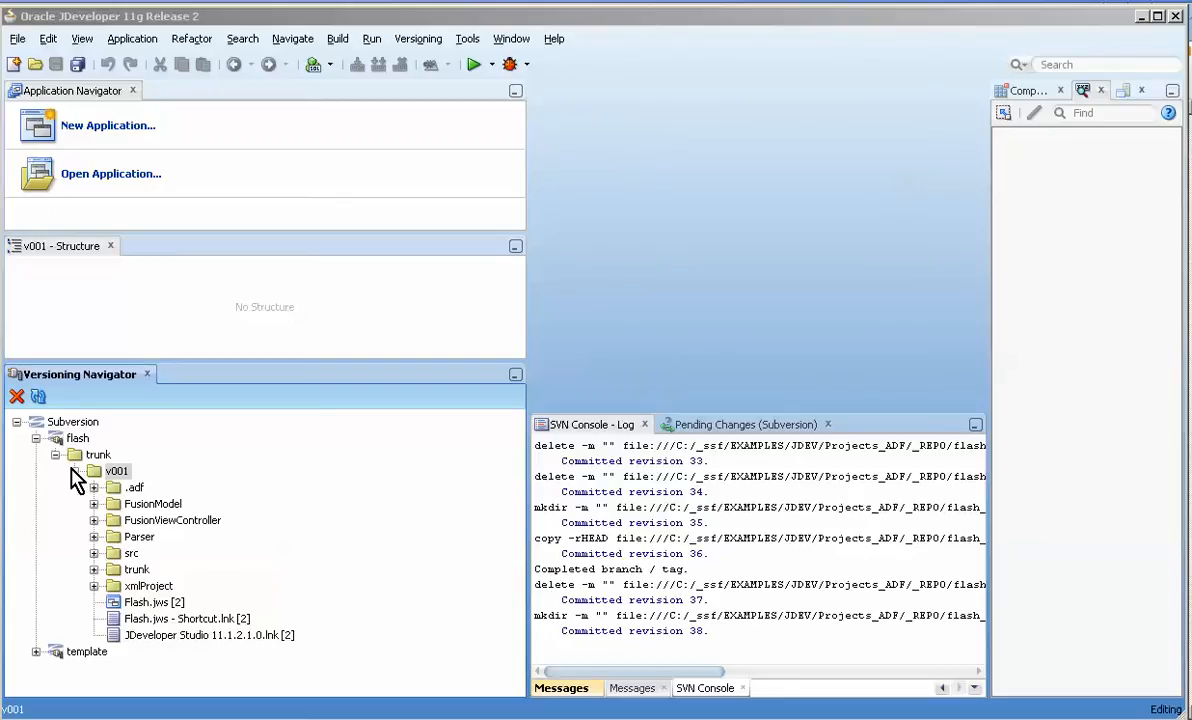
# Collapse v001 and select the trunk folder, dismissing its context menu
pyautogui.click(76, 468)
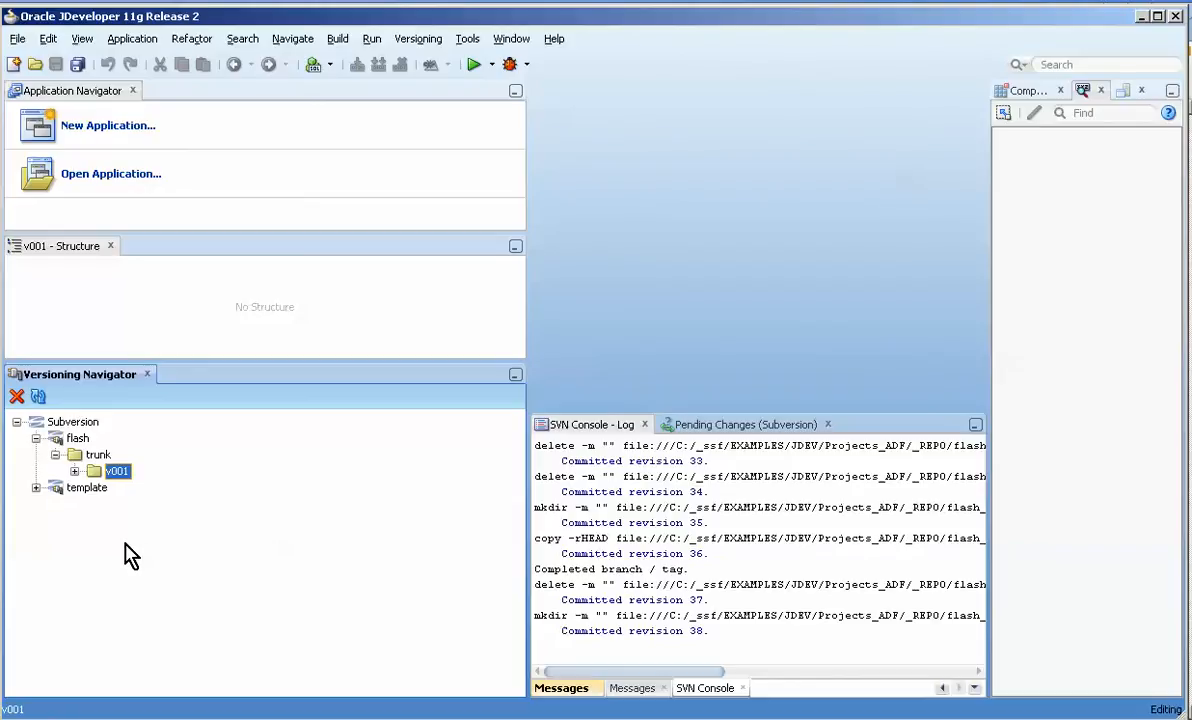
pyautogui.moveTo(82, 496)
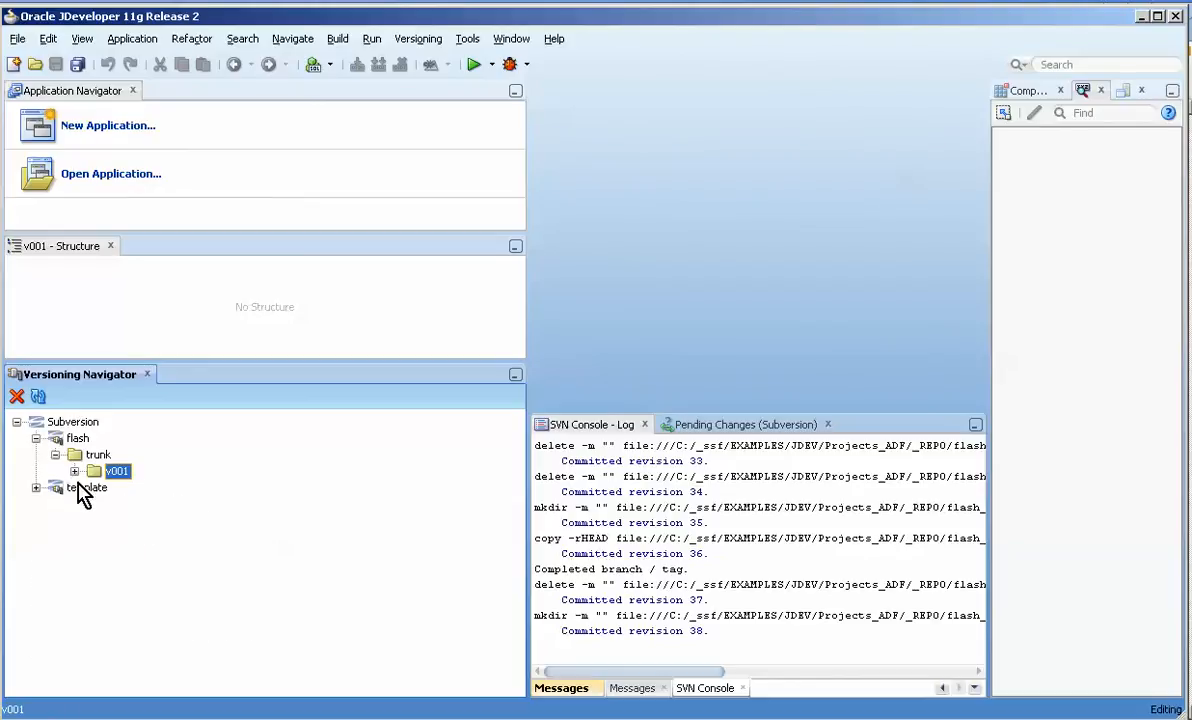
pyautogui.click(96, 454)
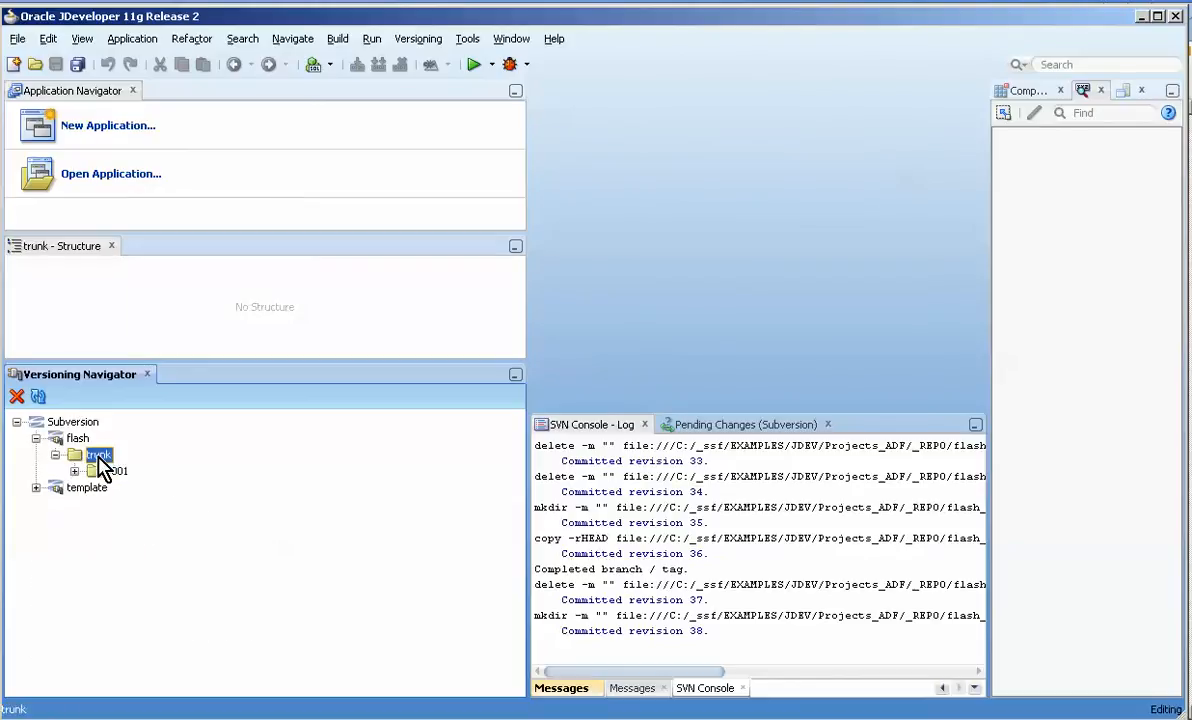
pyautogui.rightClick(96, 454)
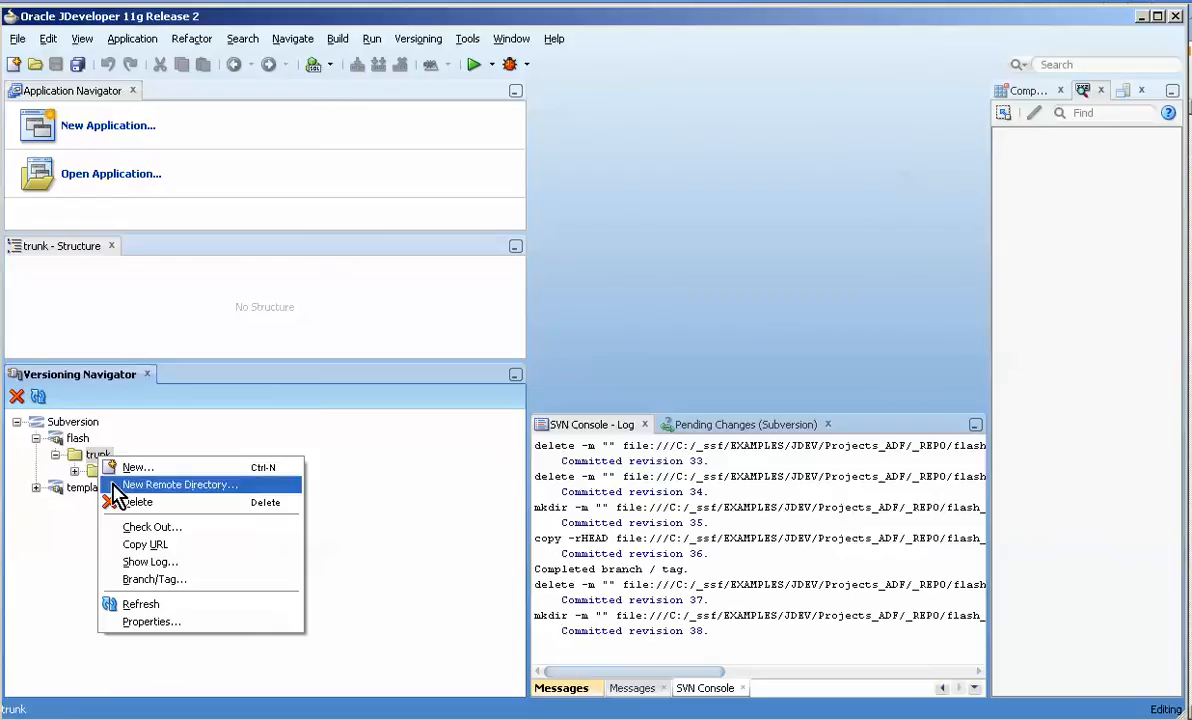
pyautogui.moveTo(62, 464)
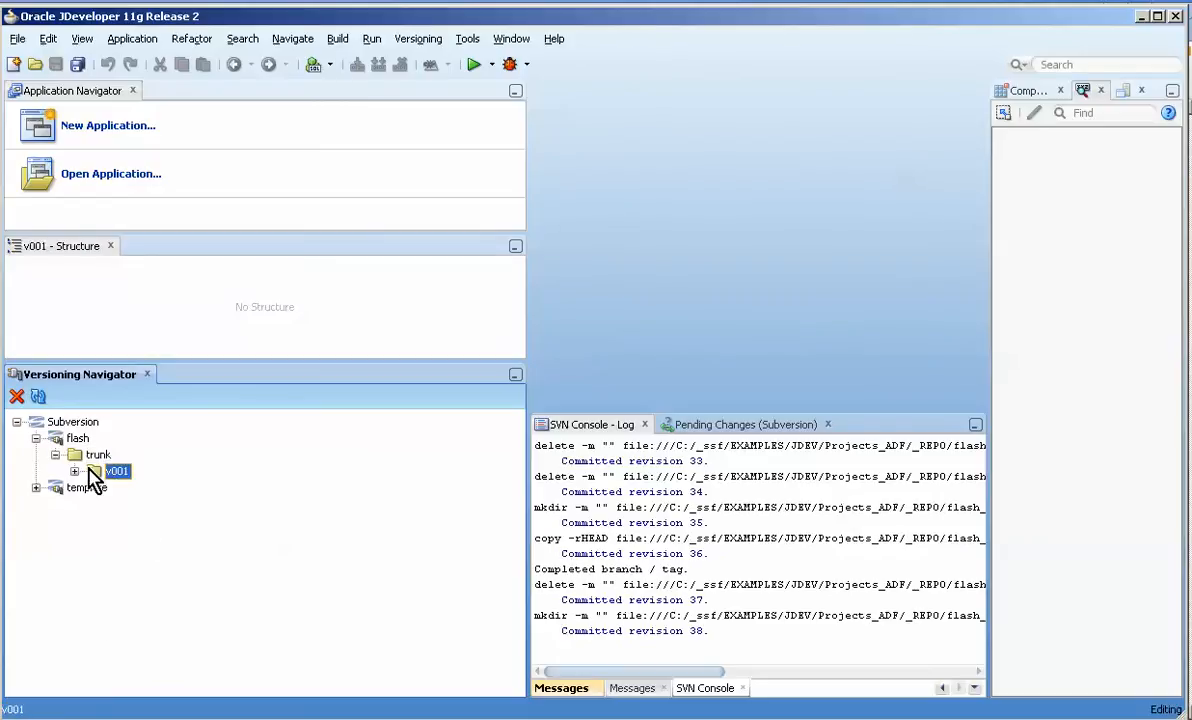
pyautogui.click(96, 454)
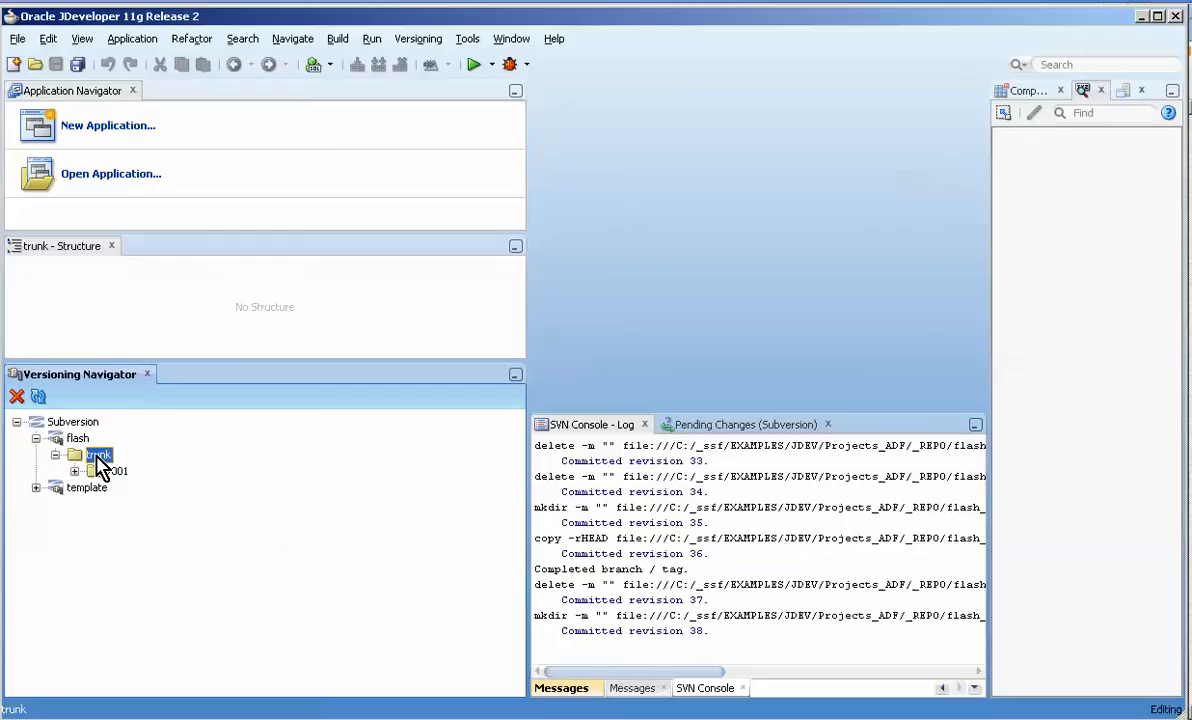
# Create a new remote directory named vxxx under trunk, then select v001
pyautogui.rightClick(96, 454)
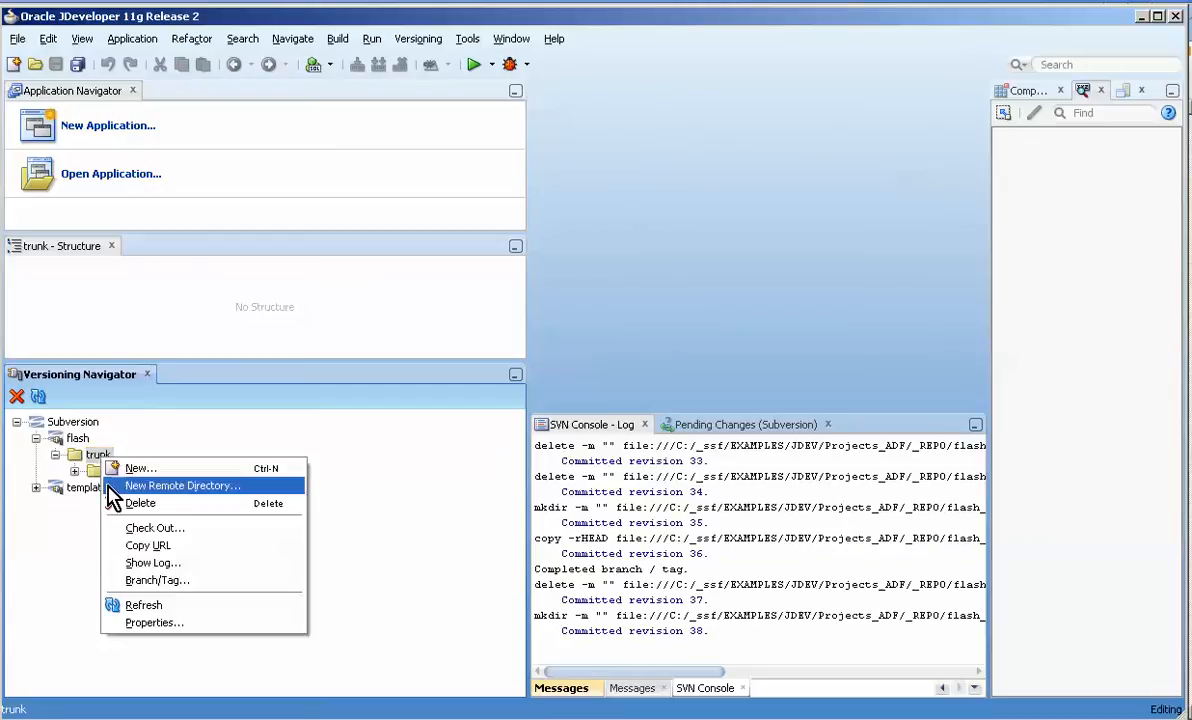
pyautogui.click(182, 486)
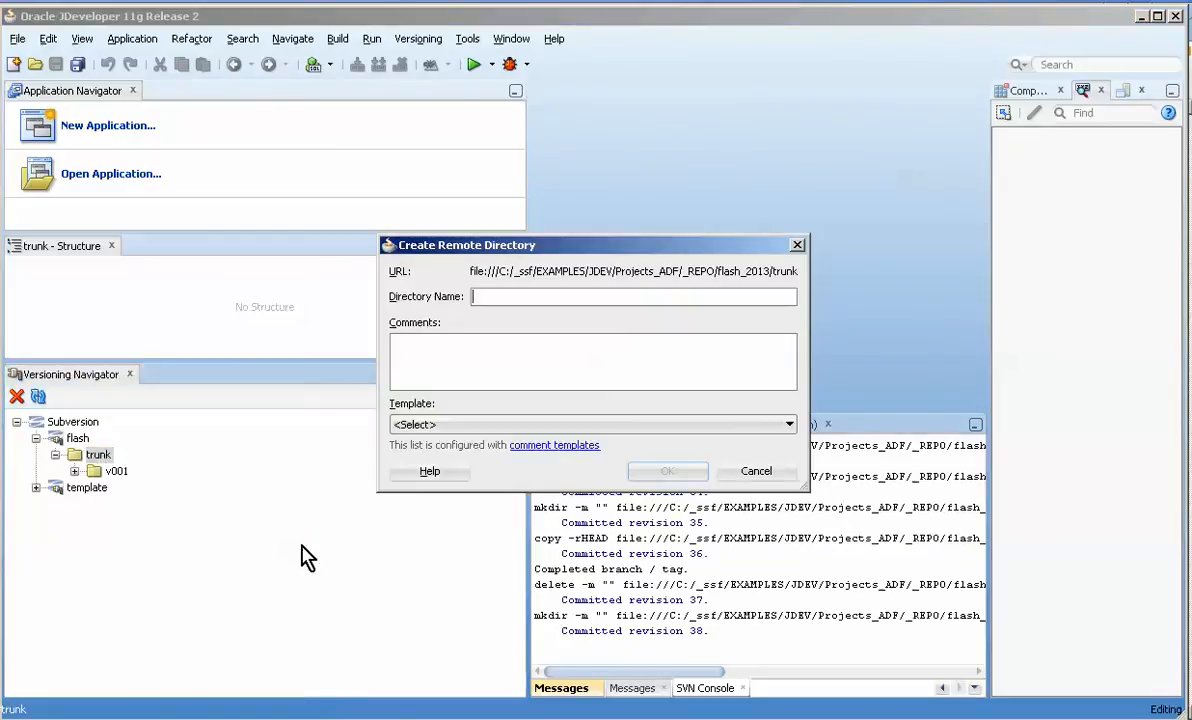
pyautogui.write('vxxx')
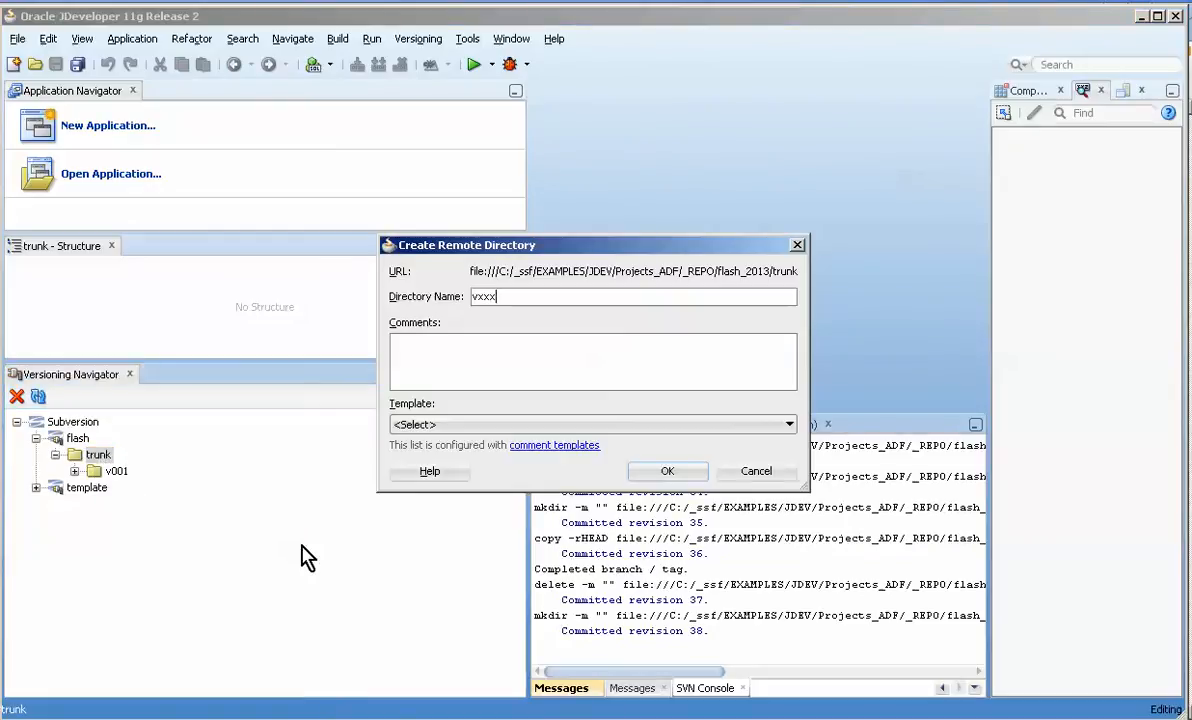
pyautogui.click(668, 472)
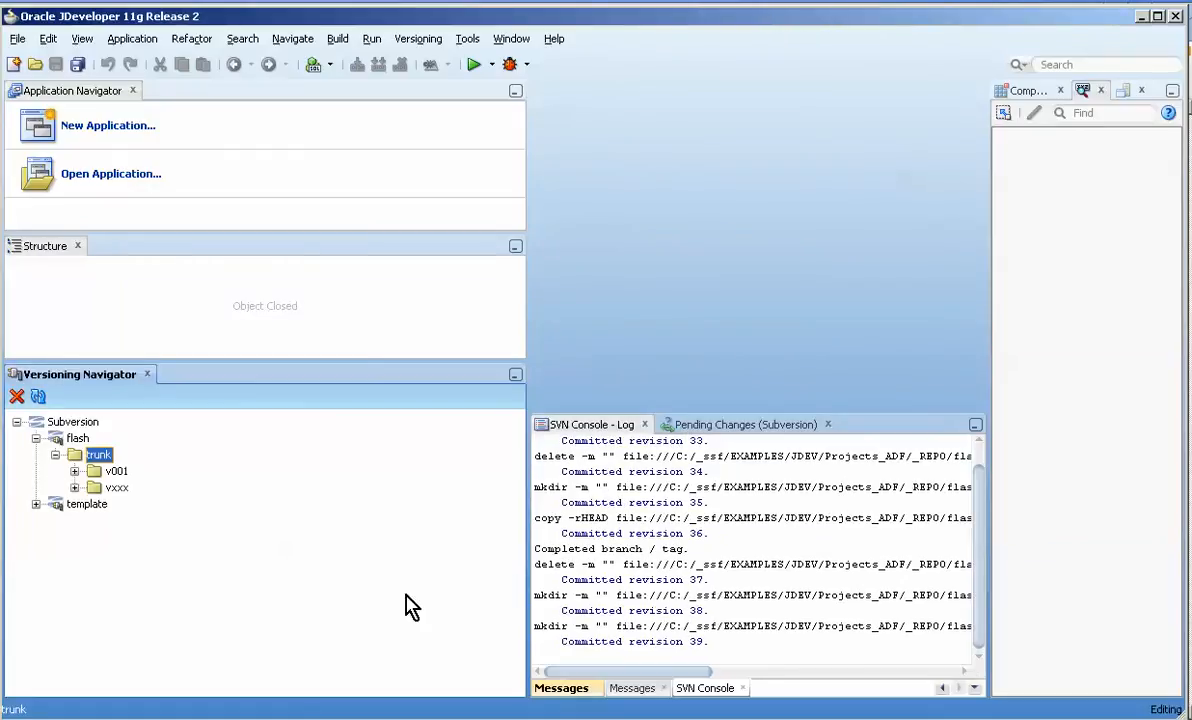
pyautogui.moveTo(68, 486)
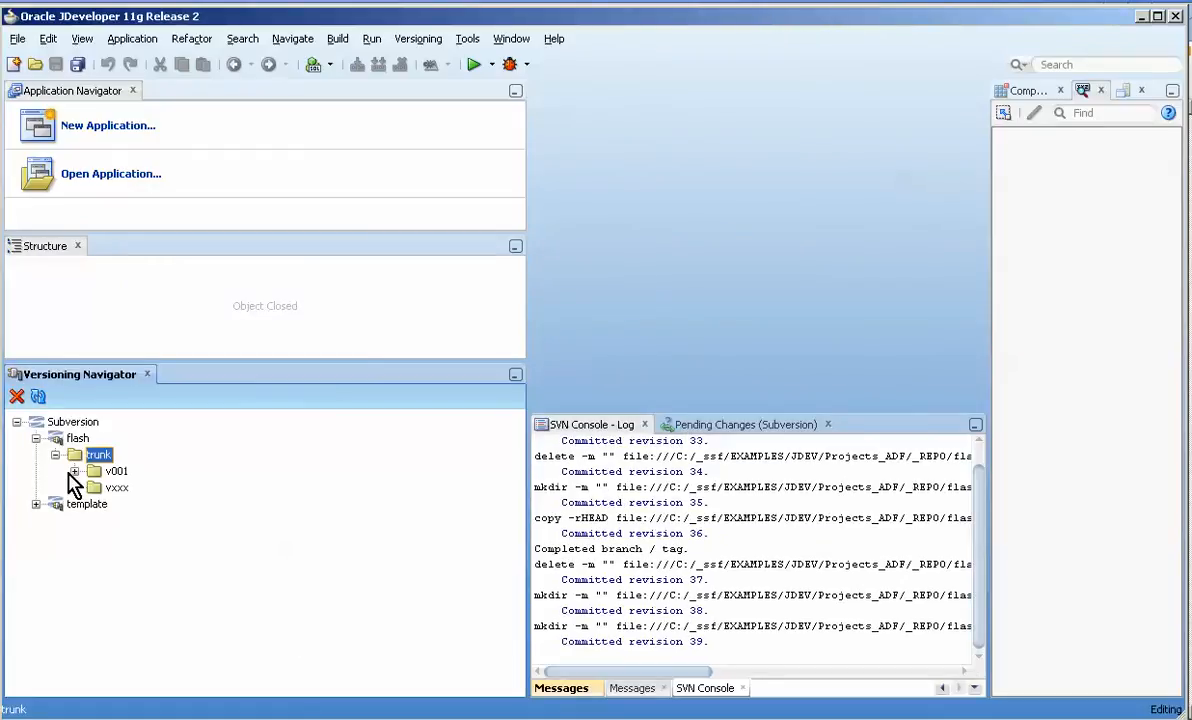
pyautogui.click(112, 470)
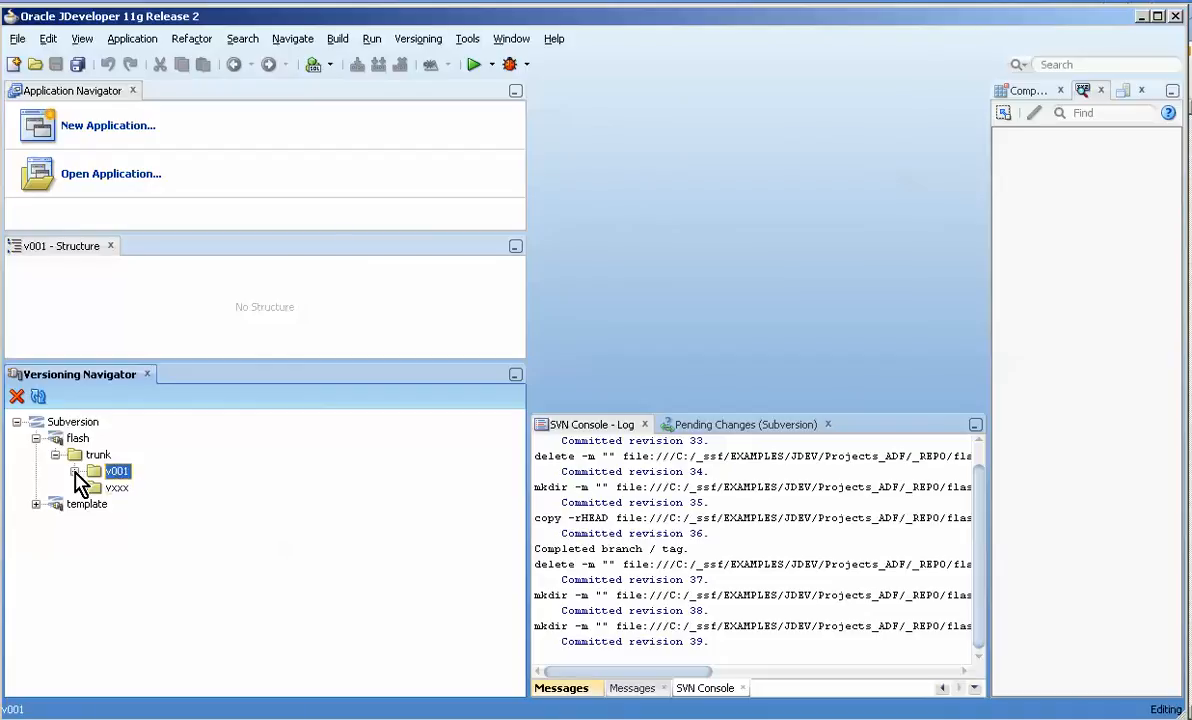
# Branch v001 from HEAD into the vxxx directory via Branch/Tag
pyautogui.rightClick(112, 472)
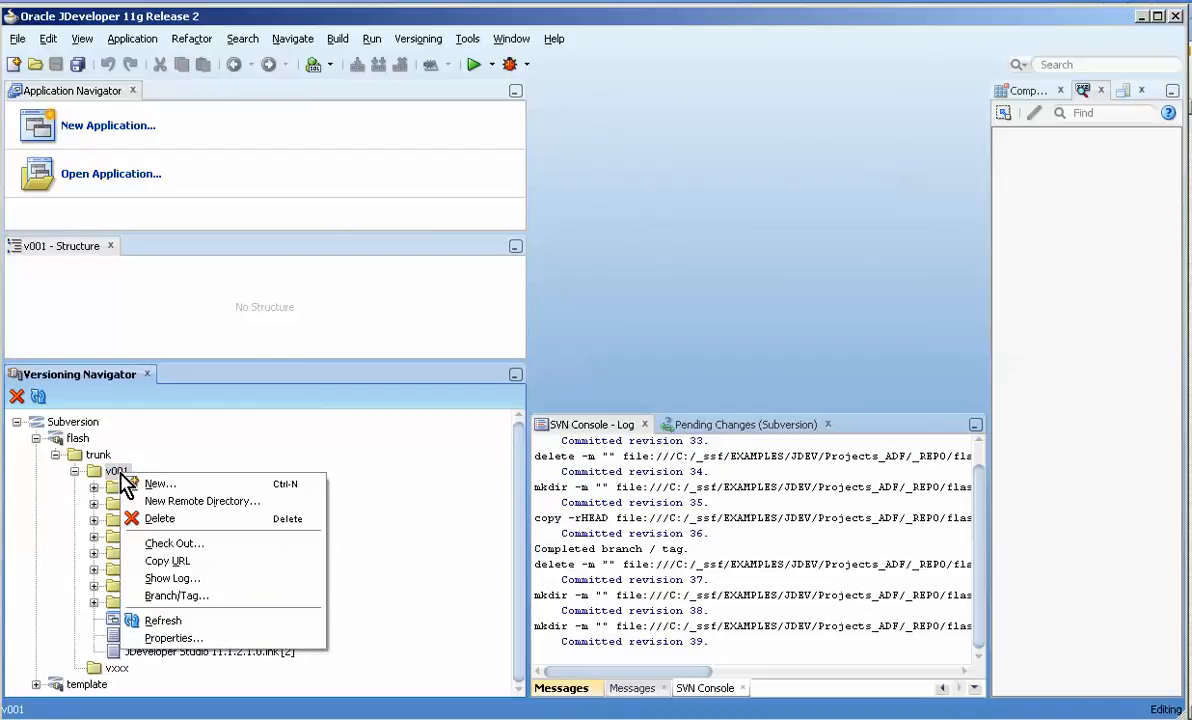
pyautogui.click(176, 596)
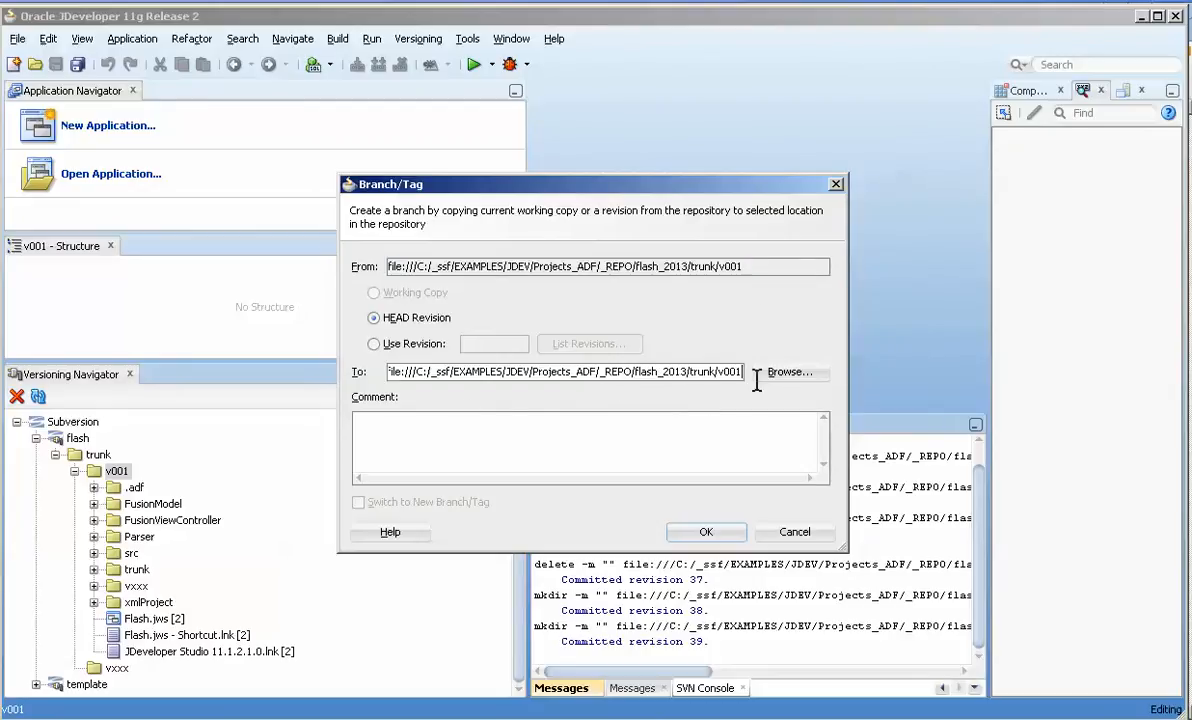
pyautogui.click(790, 372)
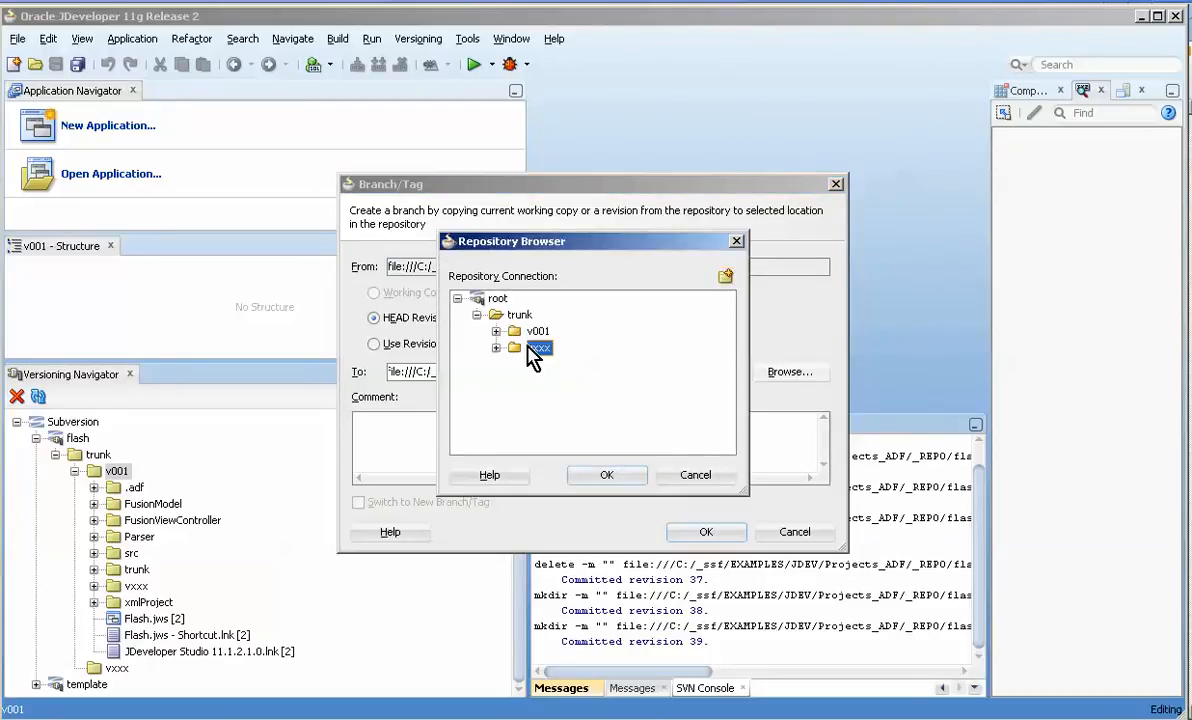
pyautogui.click(608, 476)
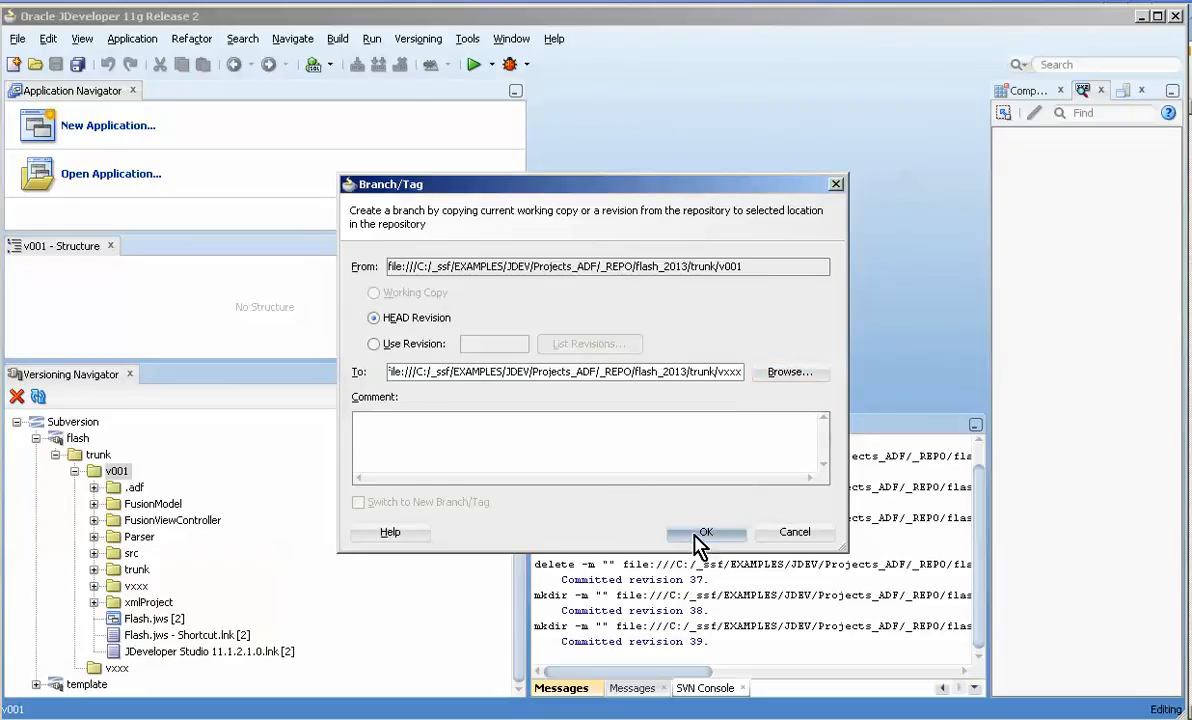
pyautogui.click(706, 532)
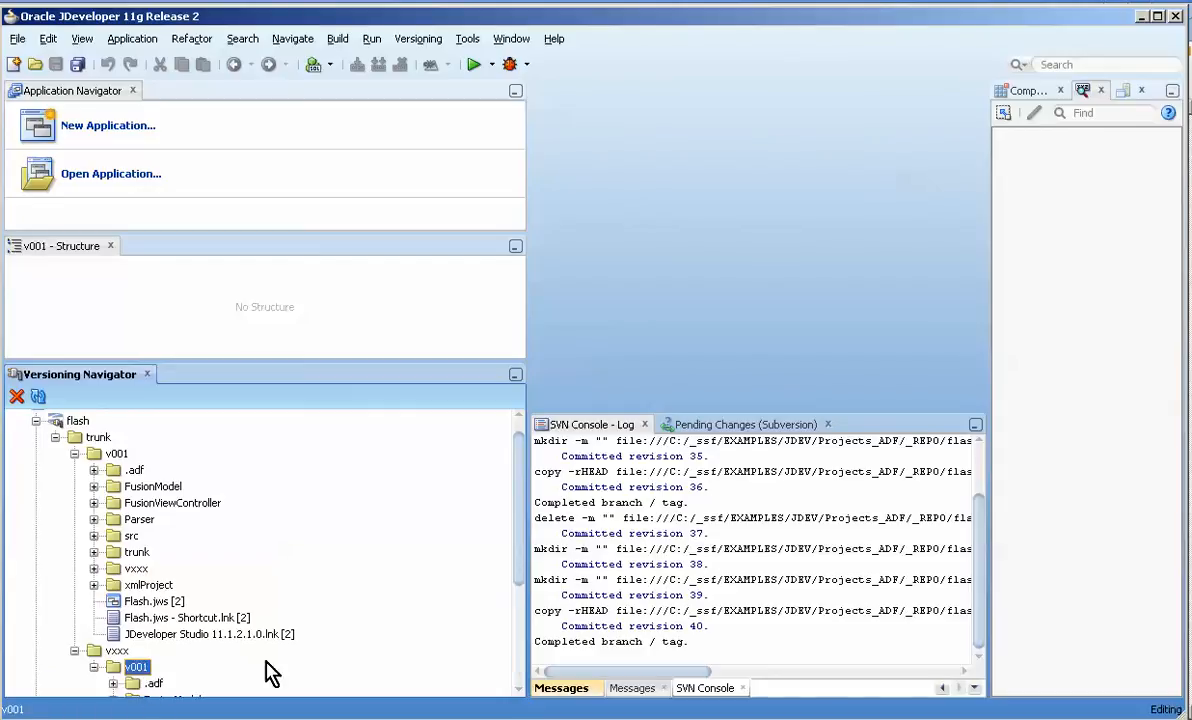
# Scroll the repository tree to view the copied project contents of v001 inside vxxx
pyautogui.scroll(-3)
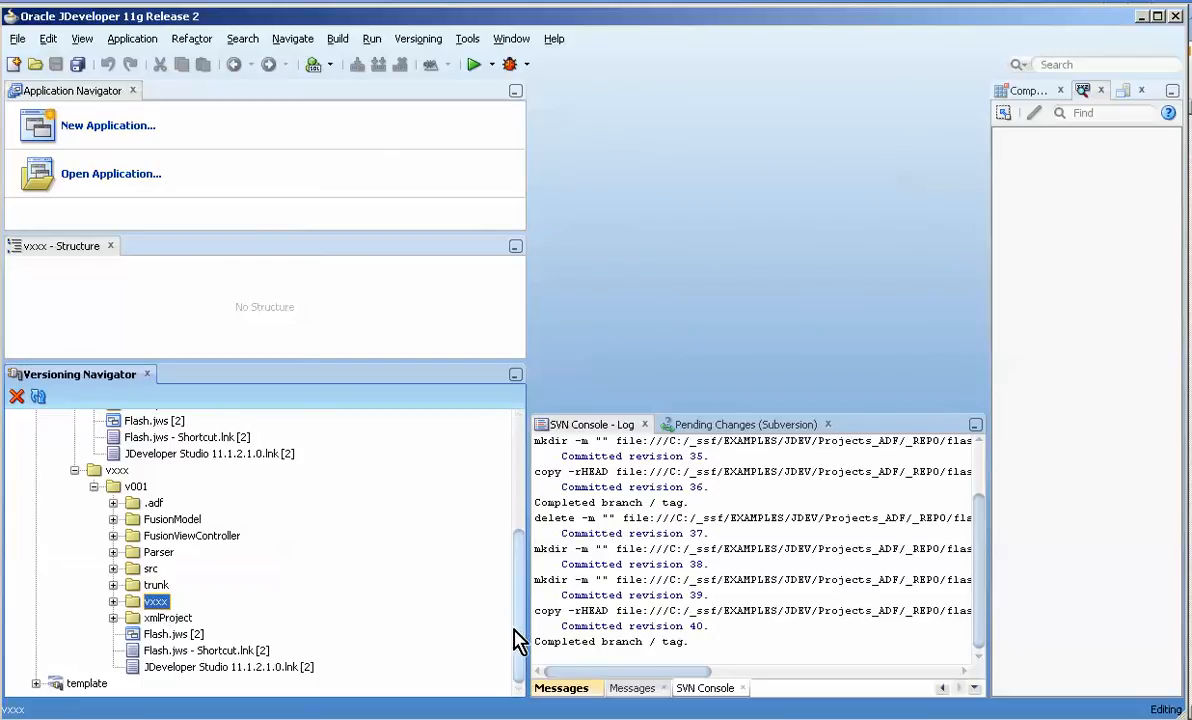
pyautogui.scroll(-3)
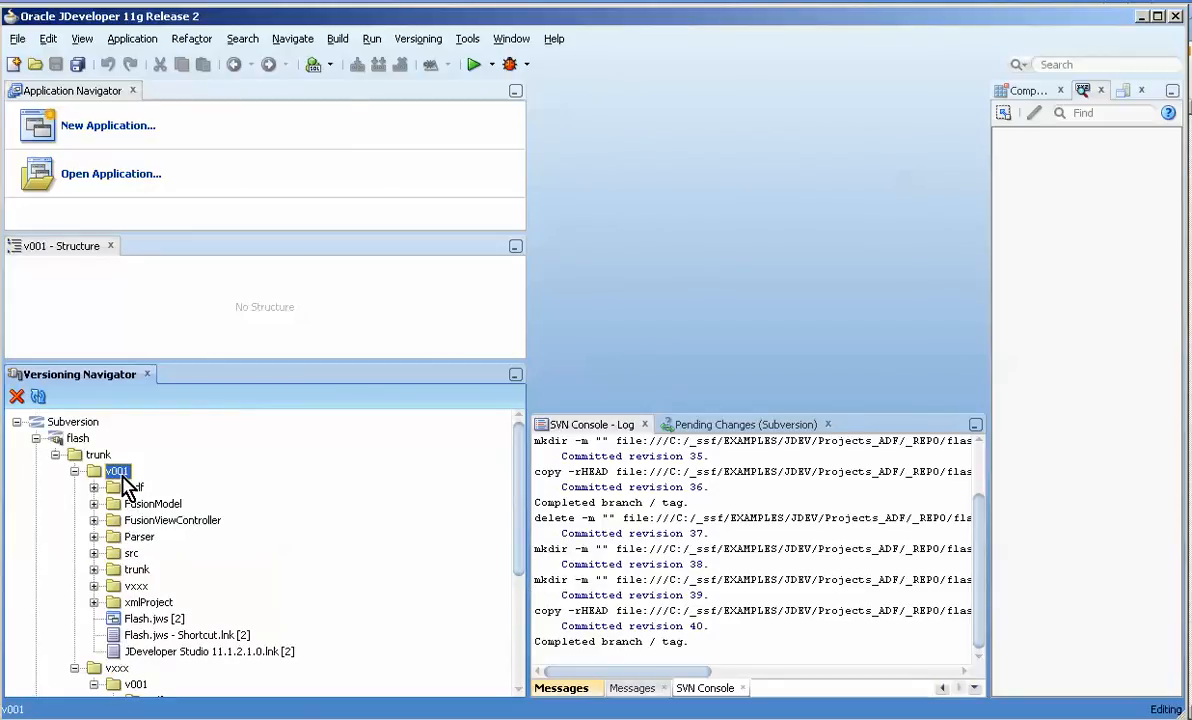
# Start a Branch/Tag of v001 and browse to trunk as the destination
pyautogui.rightClick(116, 472)
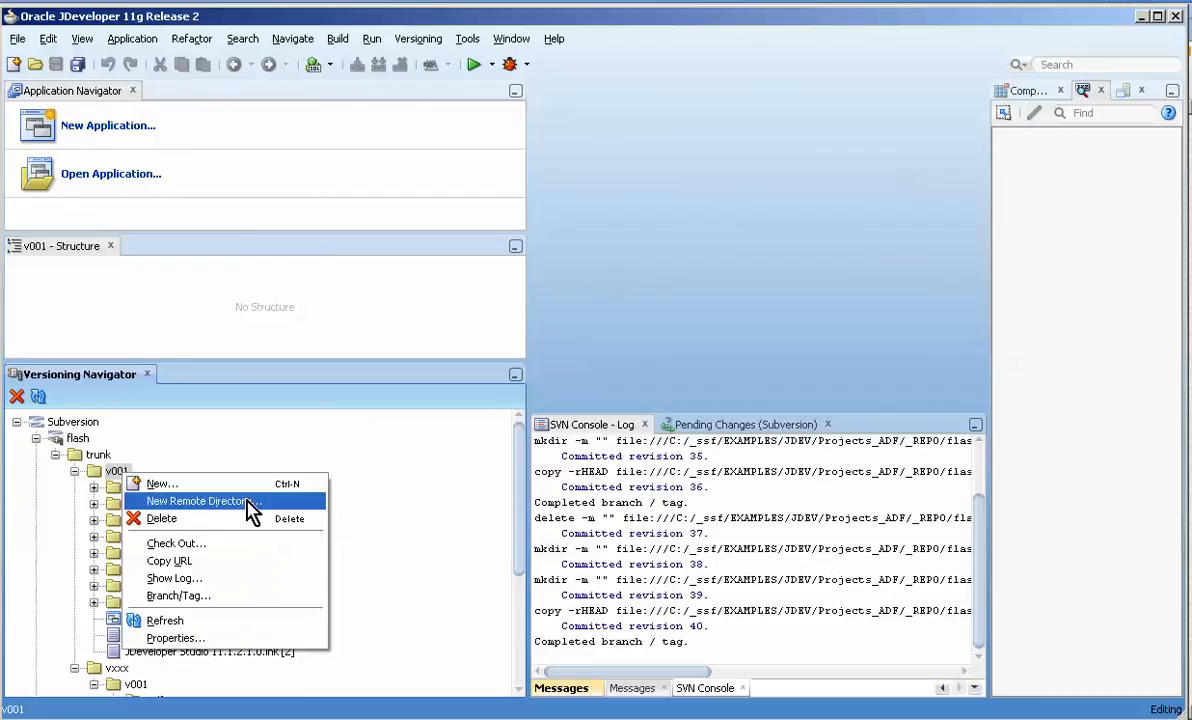
pyautogui.click(180, 596)
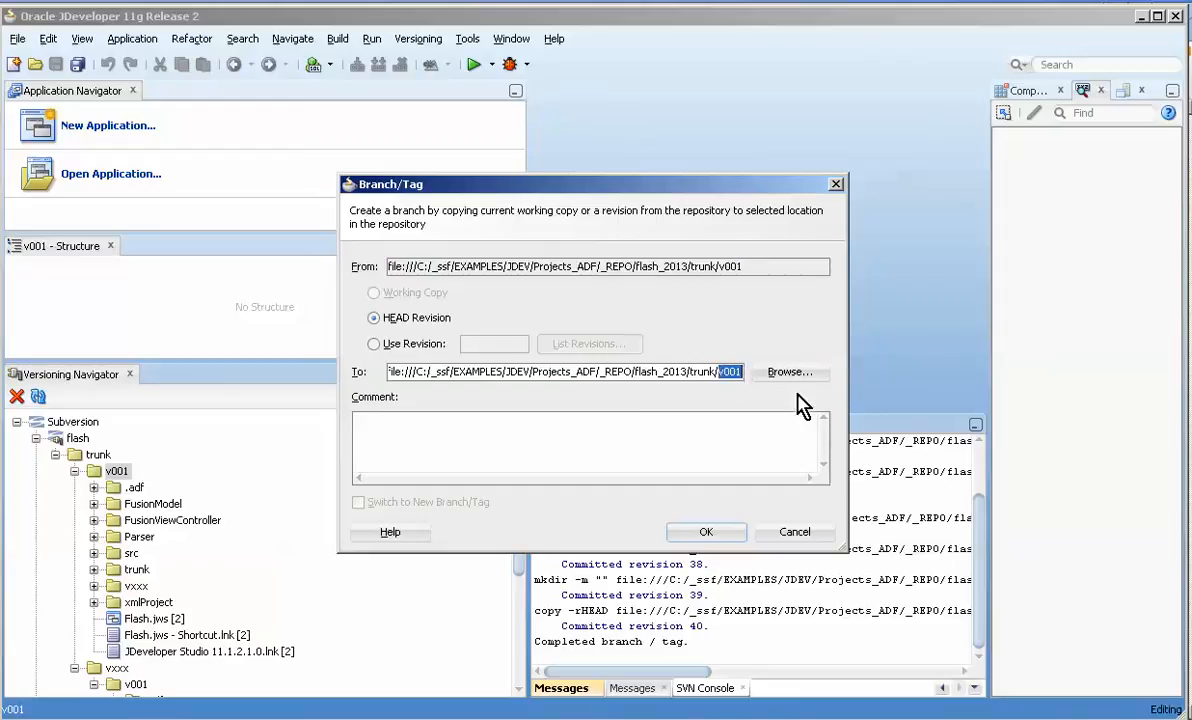
pyautogui.press('Delete')
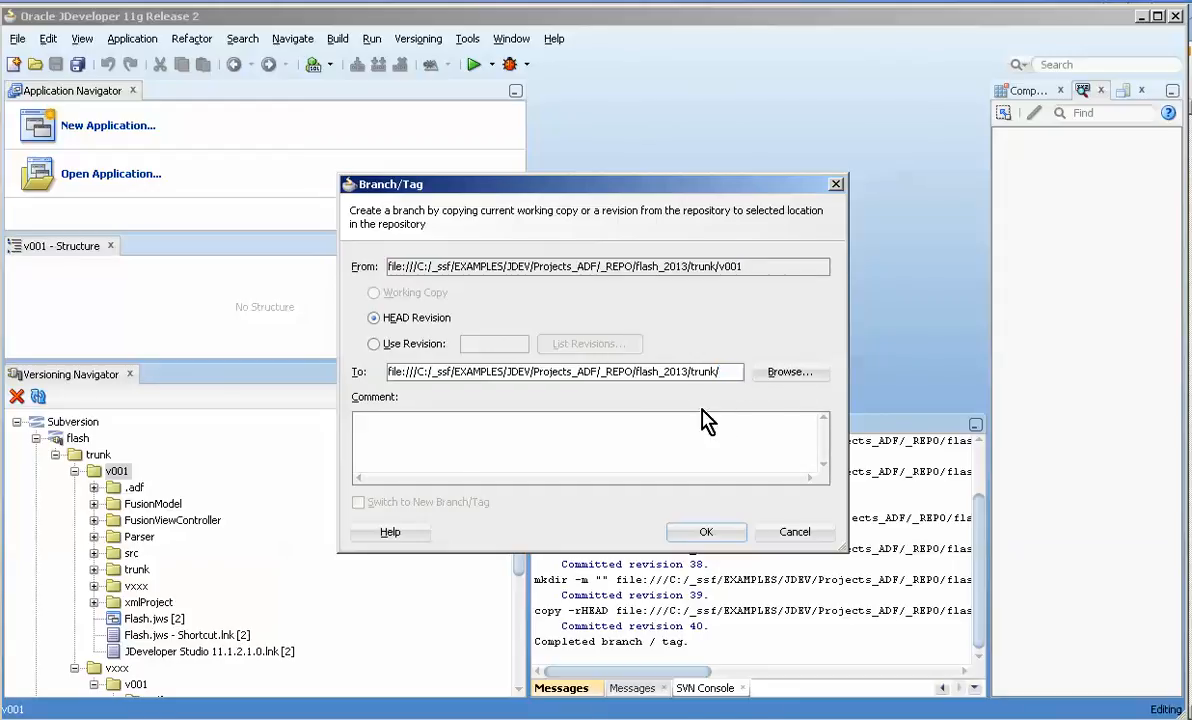
pyautogui.click(790, 372)
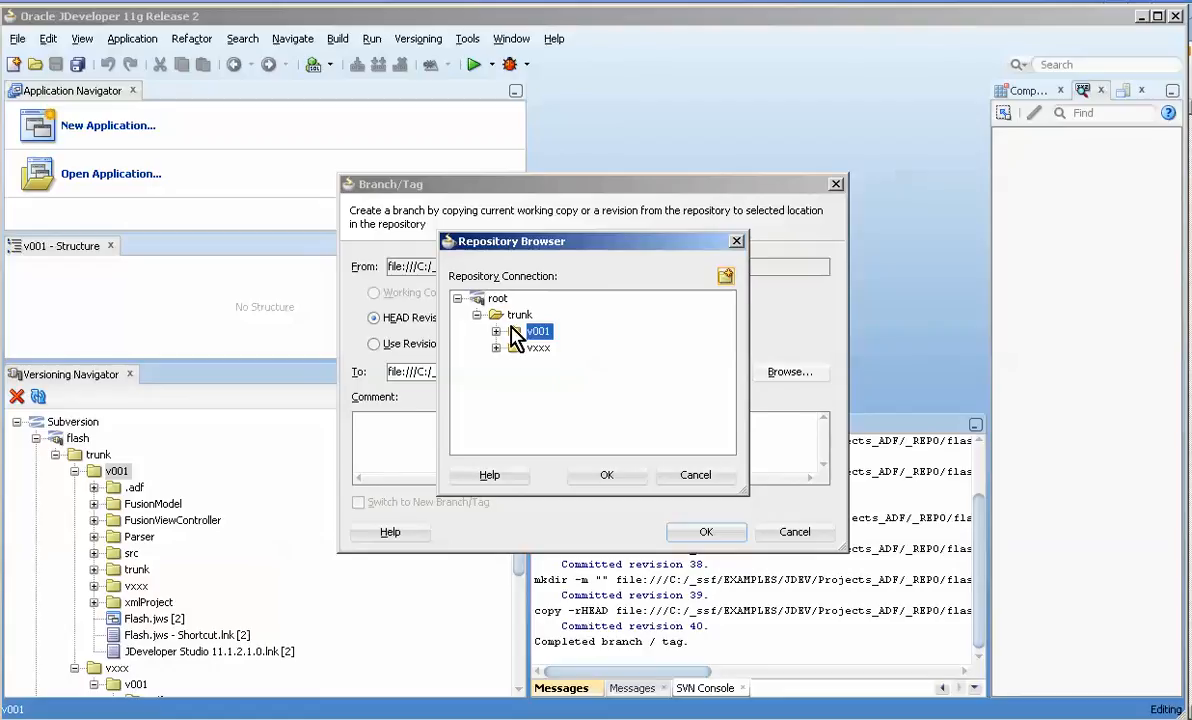
pyautogui.click(520, 314)
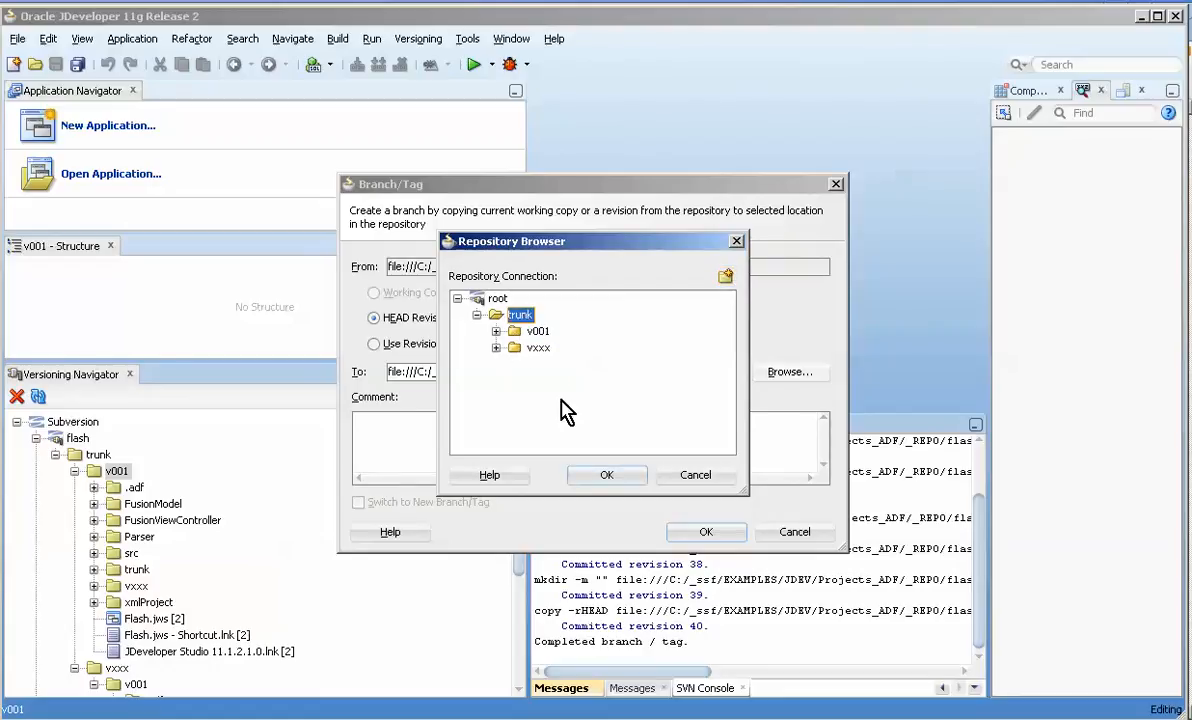
pyautogui.click(606, 476)
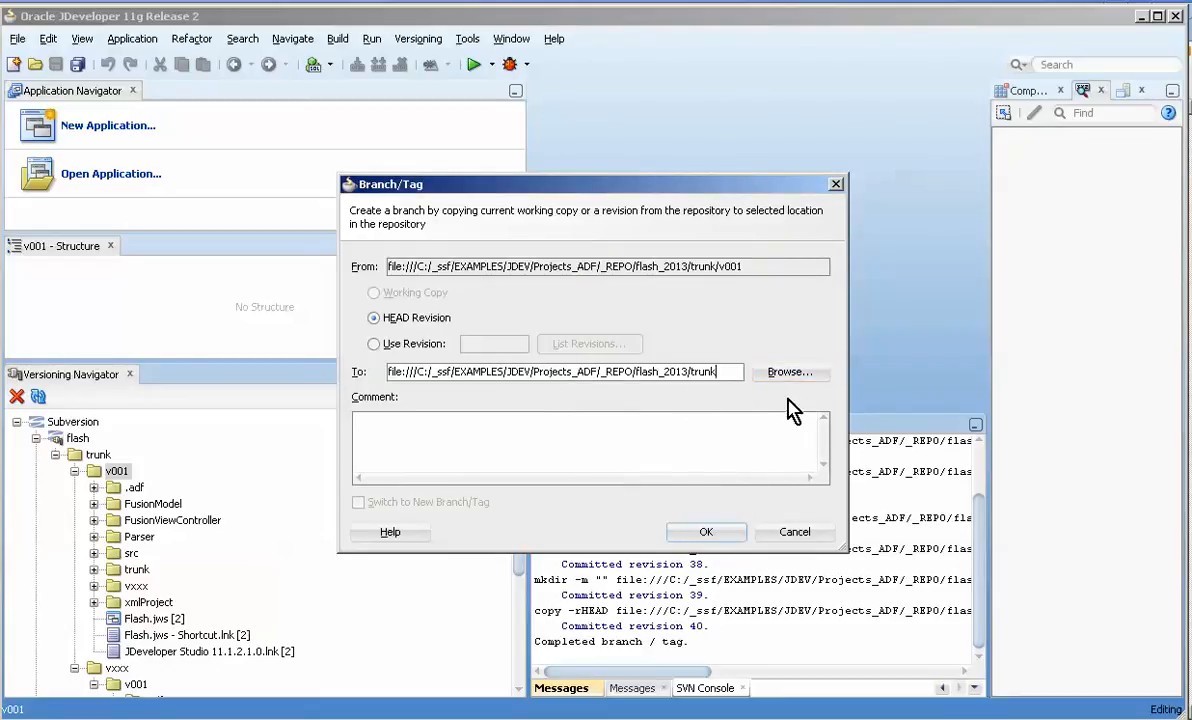
# Complete the To path as trunk/v002 and create the v002 branch
pyautogui.write('vv0')
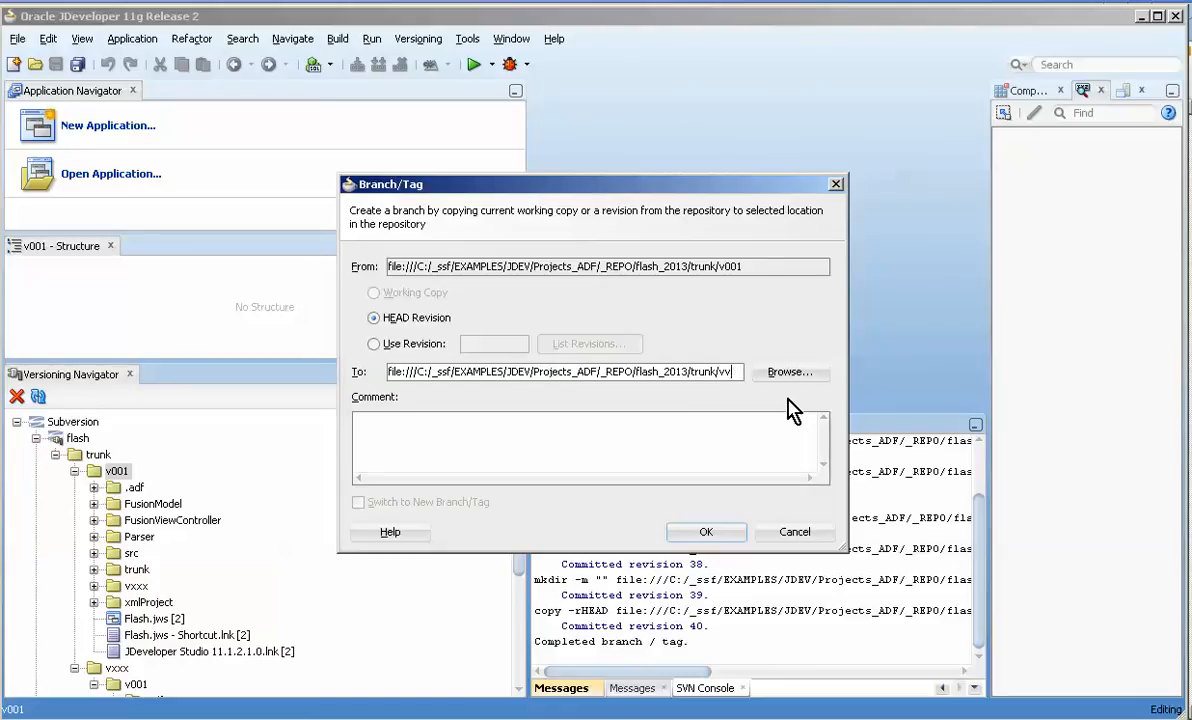
pyautogui.write('002')
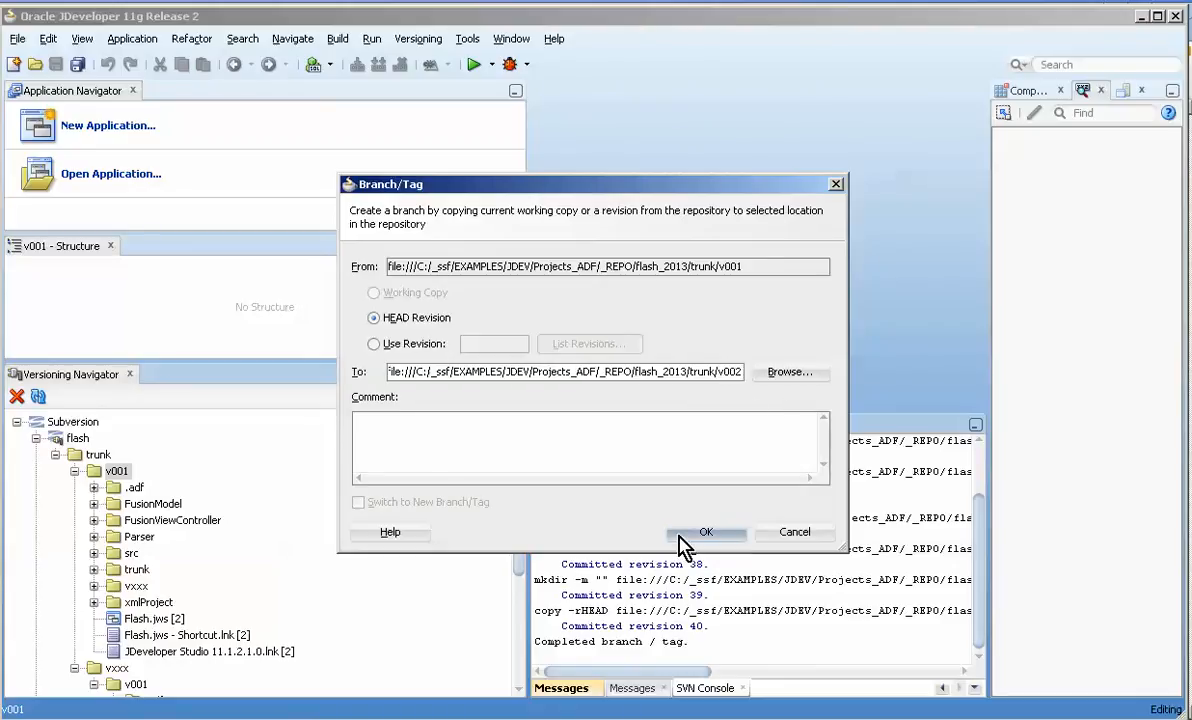
pyautogui.click(706, 532)
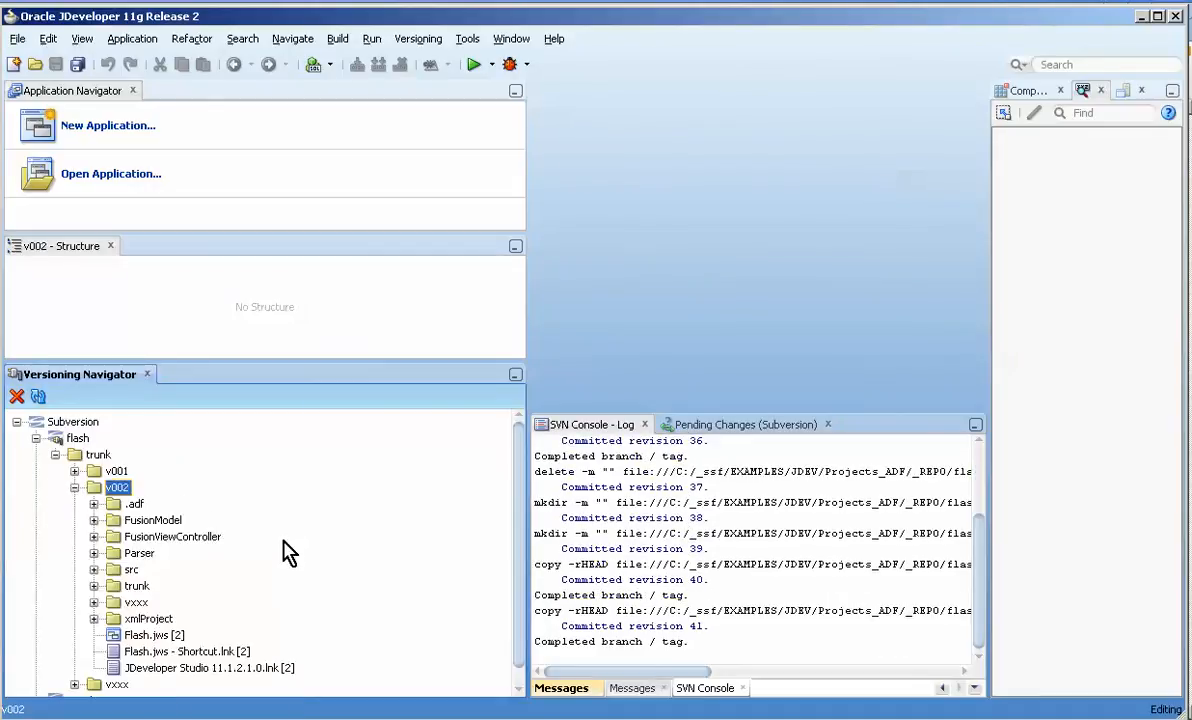
pyautogui.moveTo(120, 596)
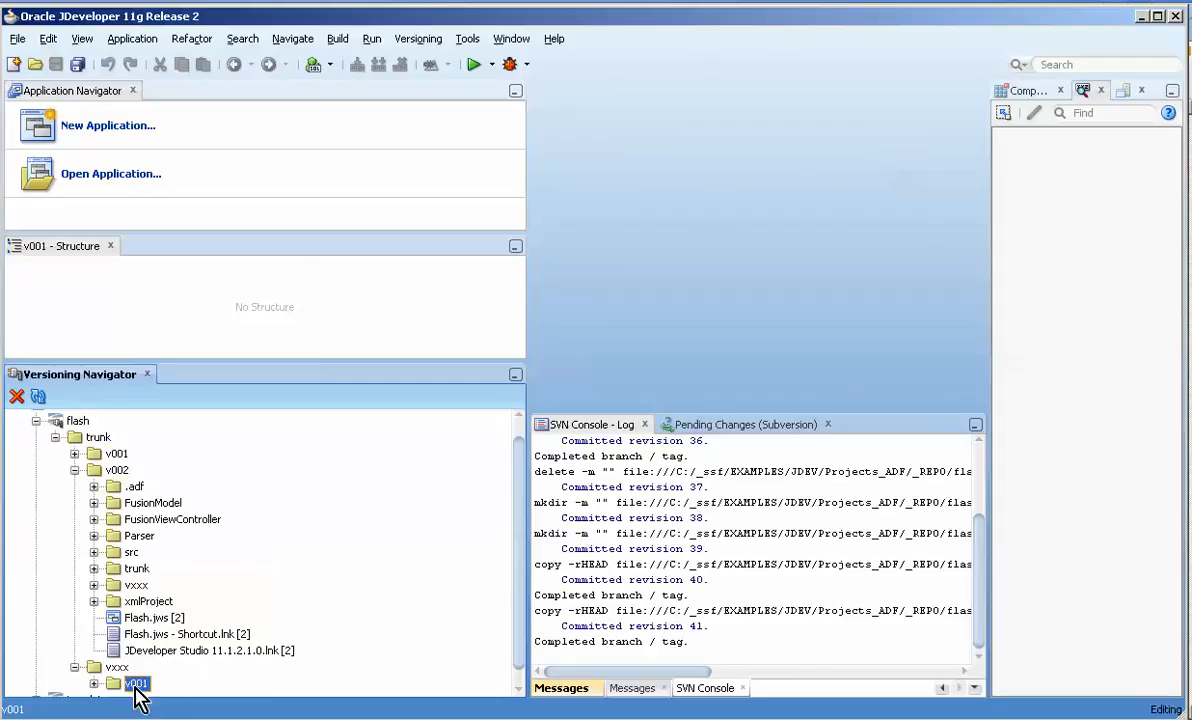
pyautogui.click(112, 468)
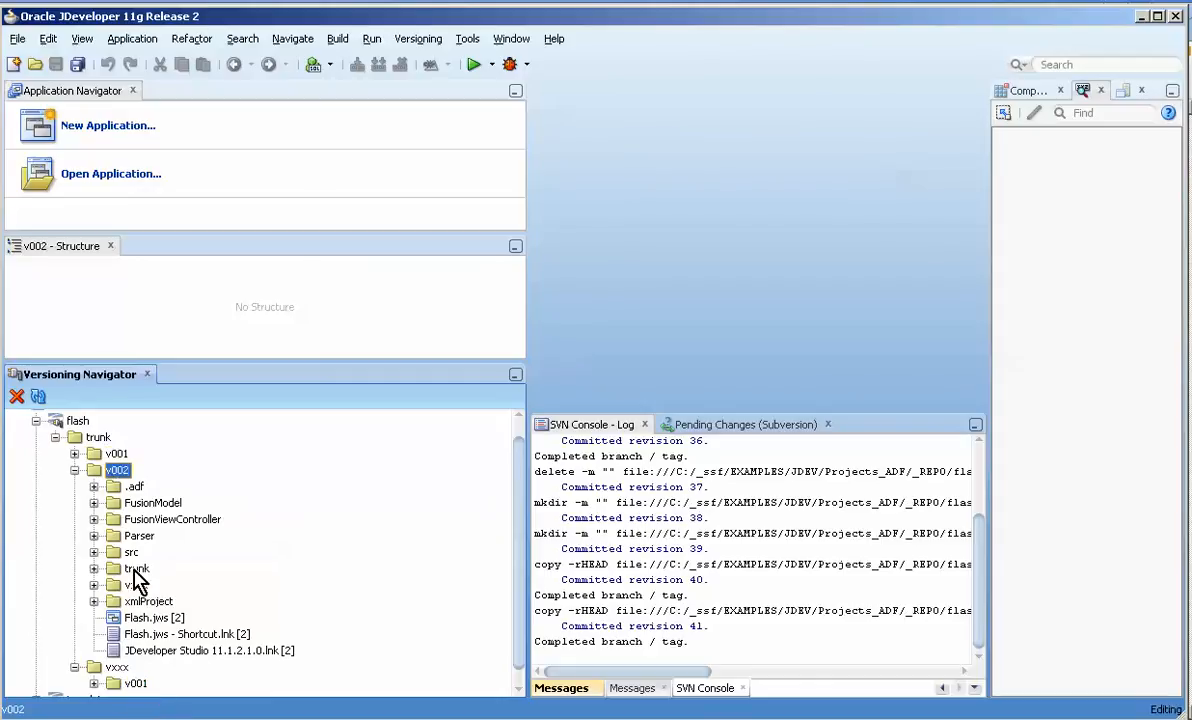
pyautogui.moveTo(136, 584)
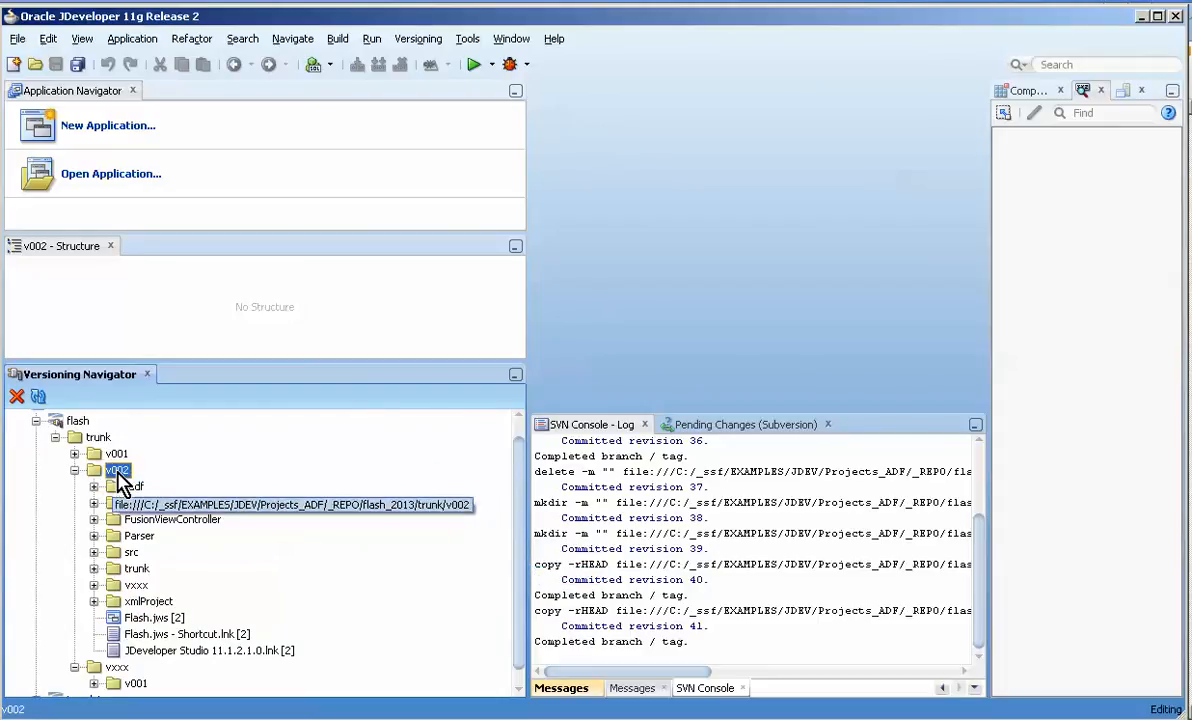
# Branch v002 via Branch/Tag, replacing v002 in the To path with v003
pyautogui.rightClick(112, 468)
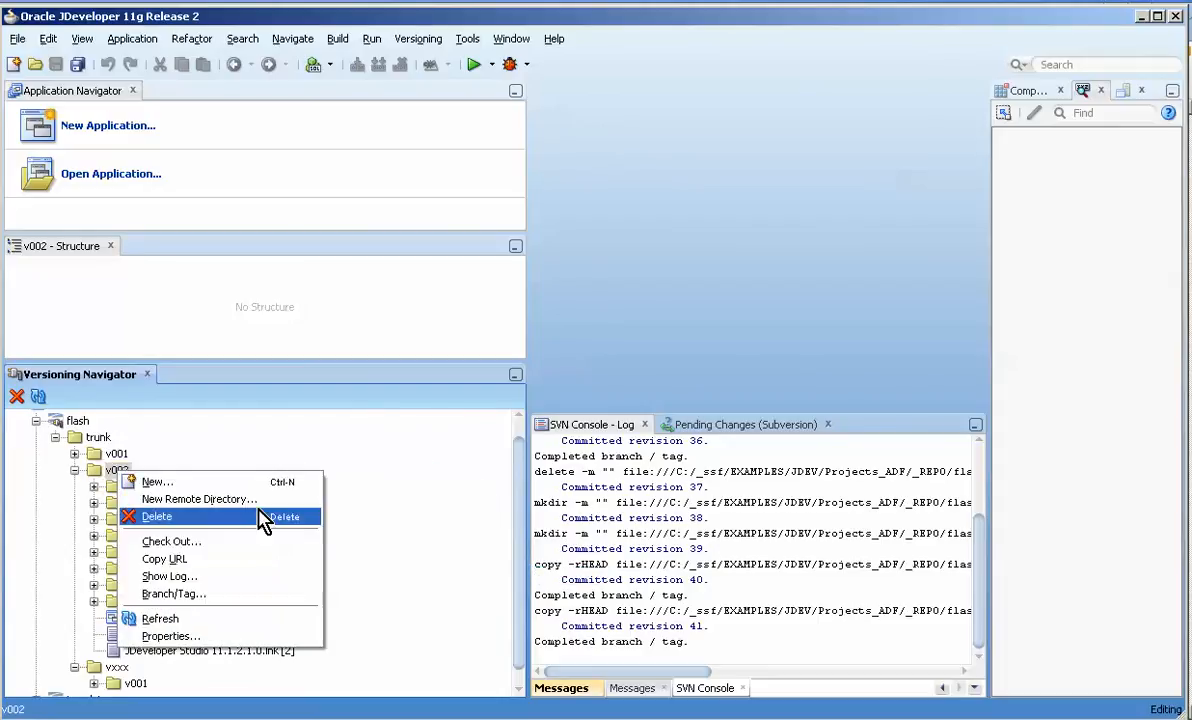
pyautogui.click(176, 592)
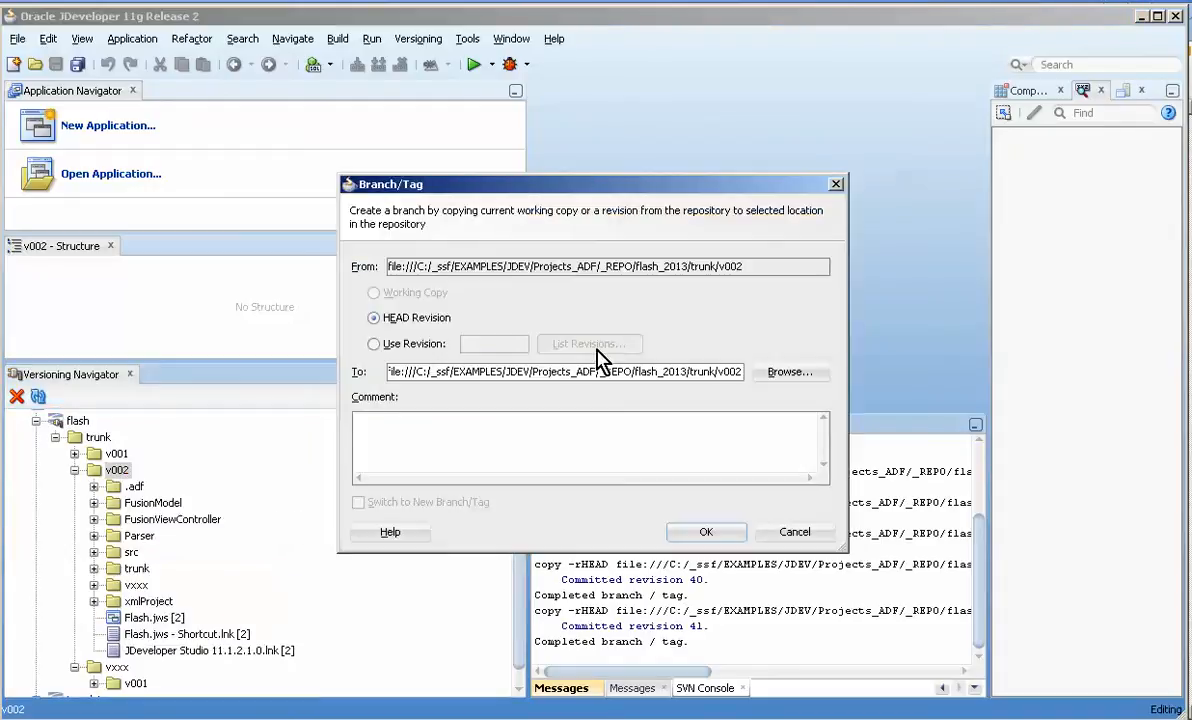
pyautogui.doubleClick(728, 372)
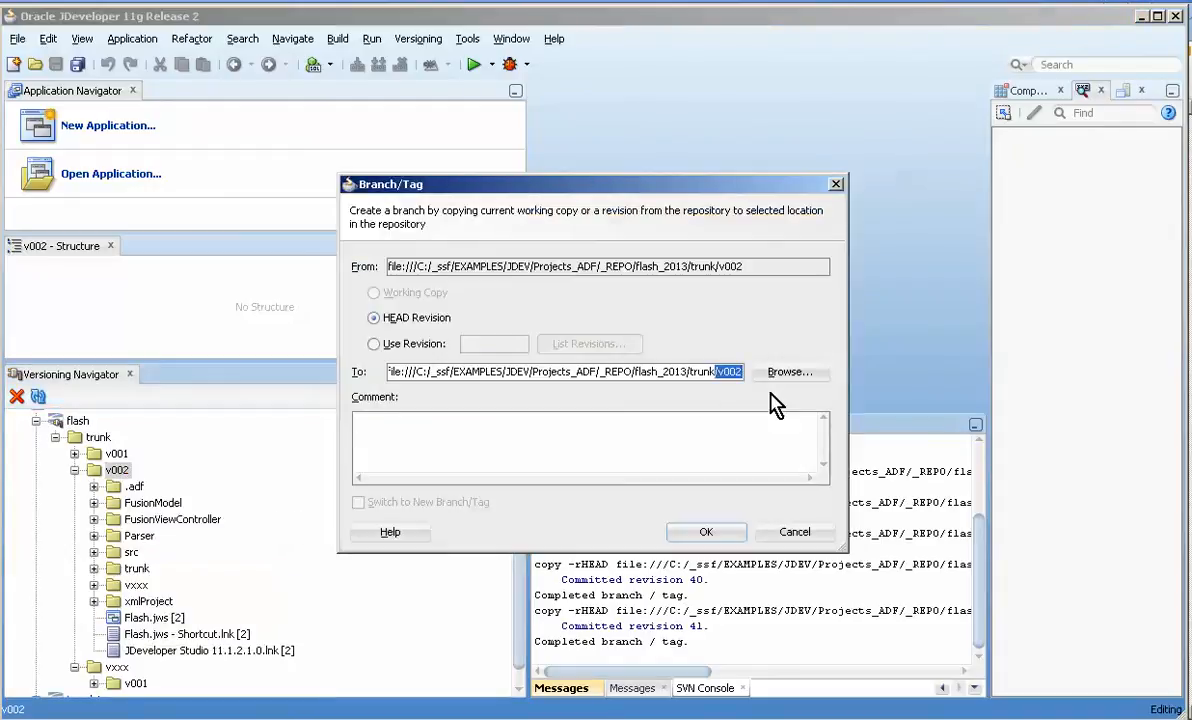
pyautogui.press('Delete')
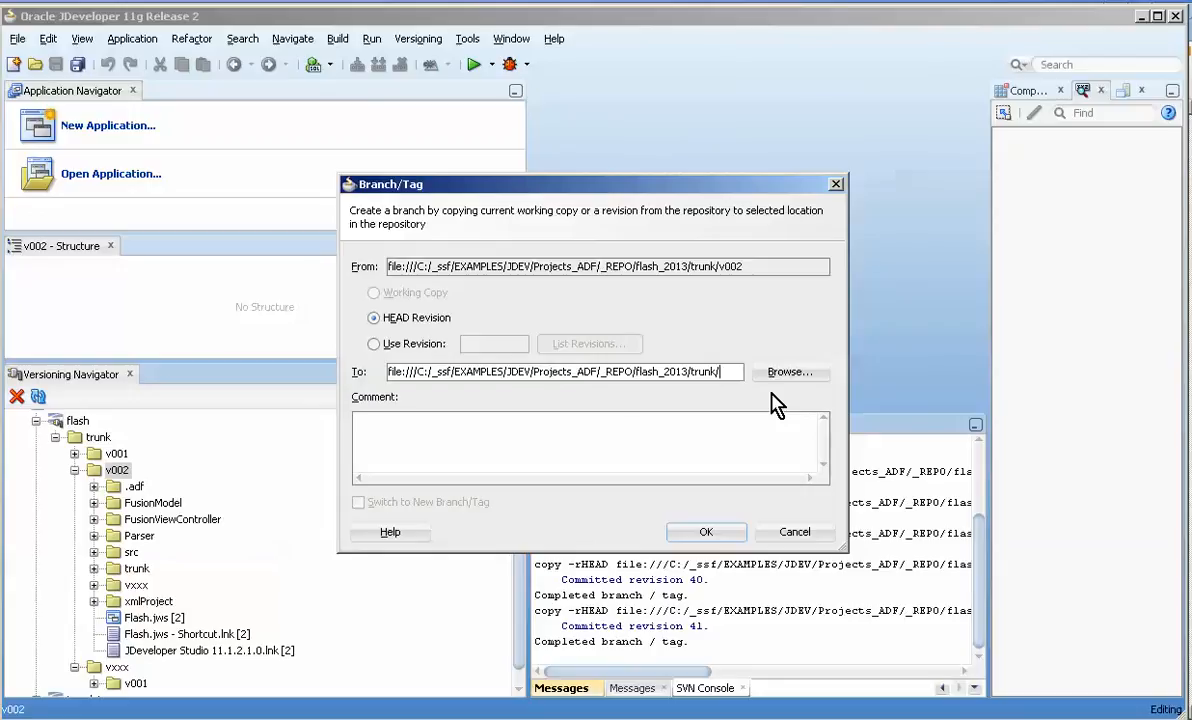
pyautogui.write('v0')
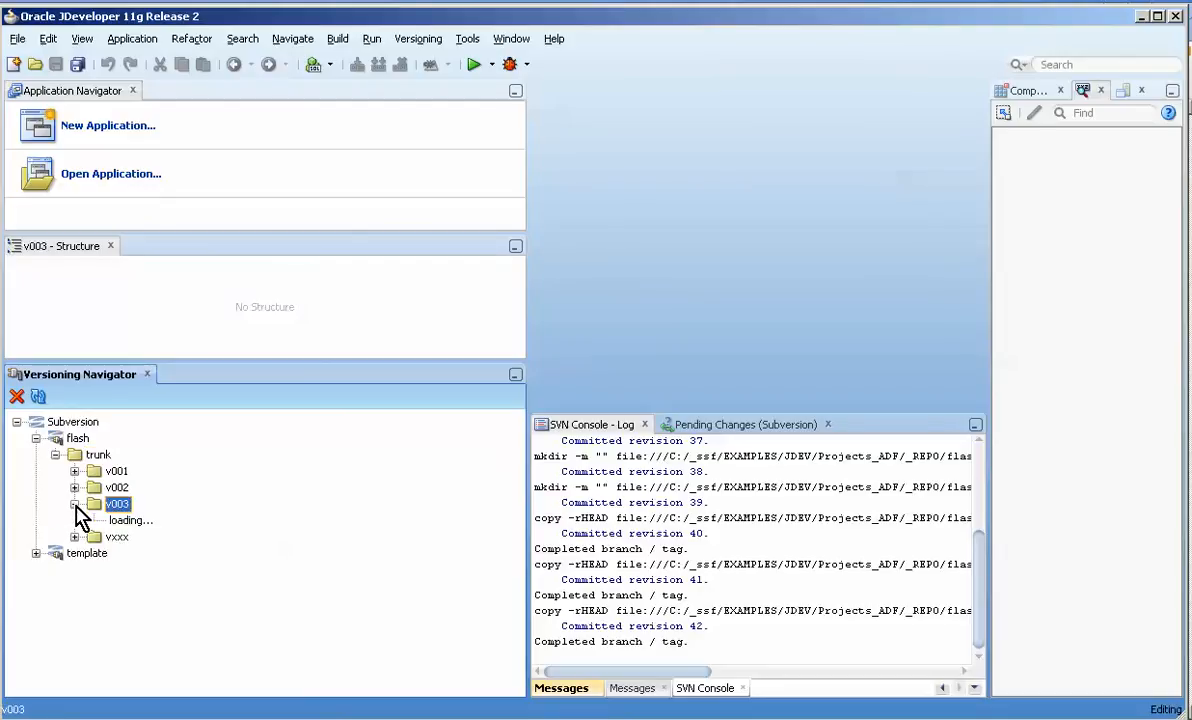
# Expand the v003 folder to show its copied project contents
pyautogui.click(76, 504)
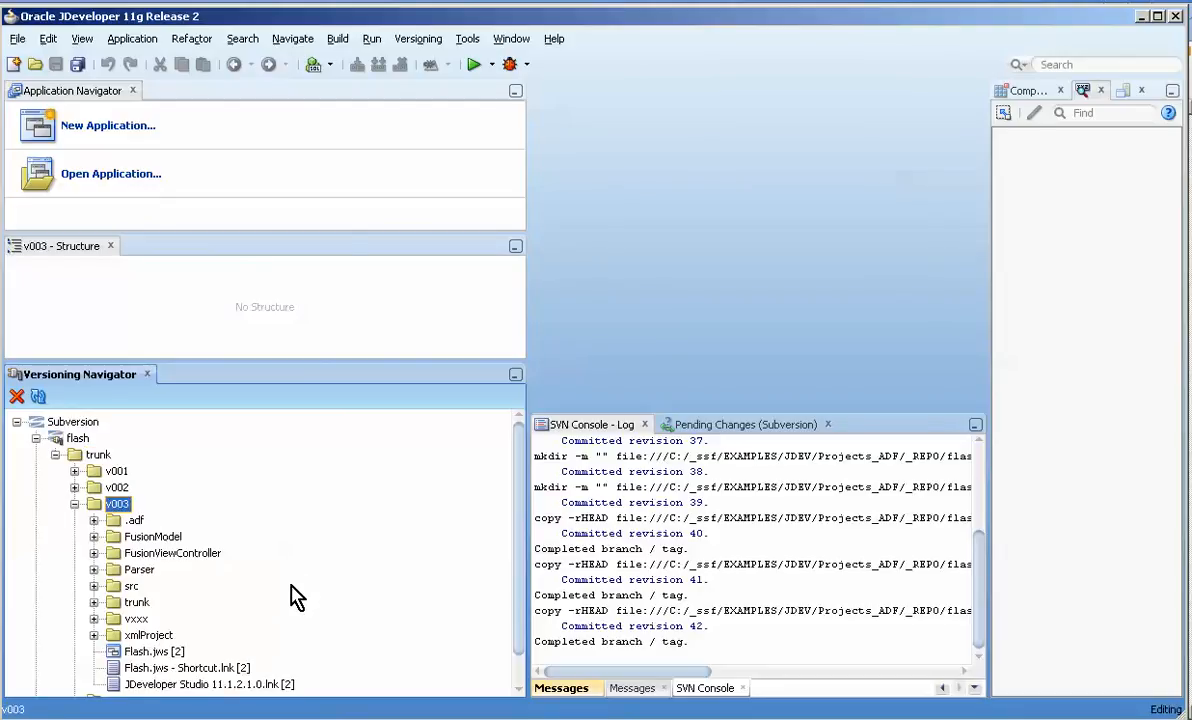
pyautogui.moveTo(348, 576)
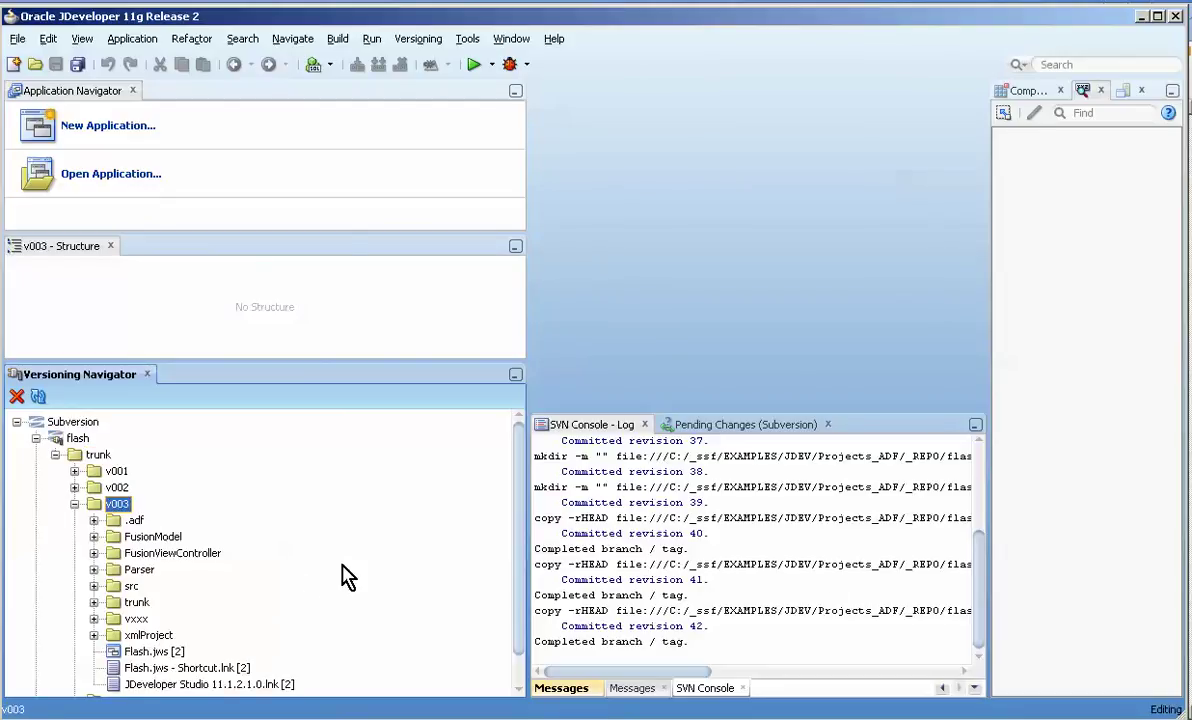